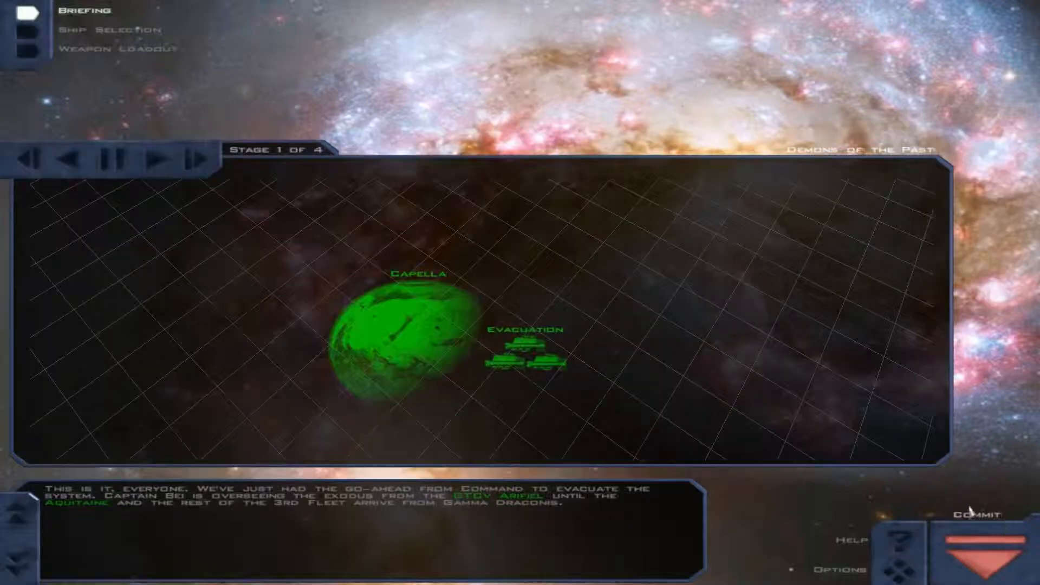
mouse_move(794, 433)
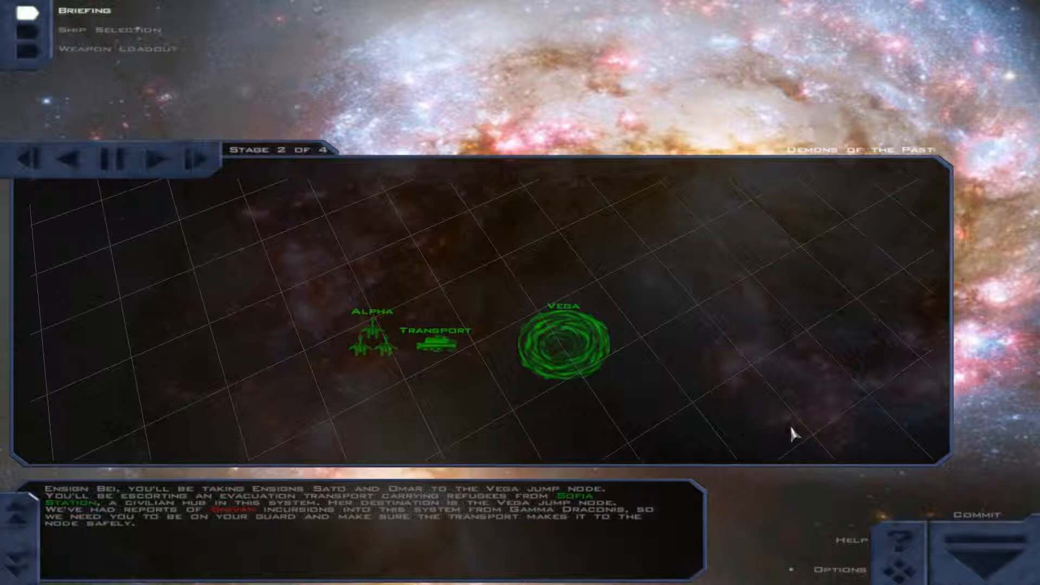
Step: Advance the briefing from stage 2 to stage 3, the civilian-escort reminder
left_click(168, 158)
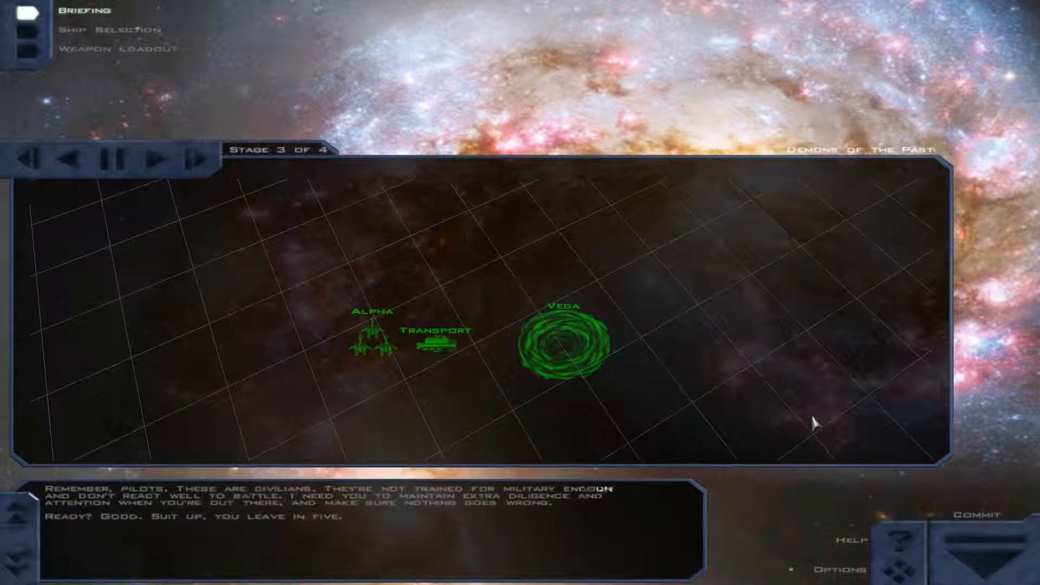